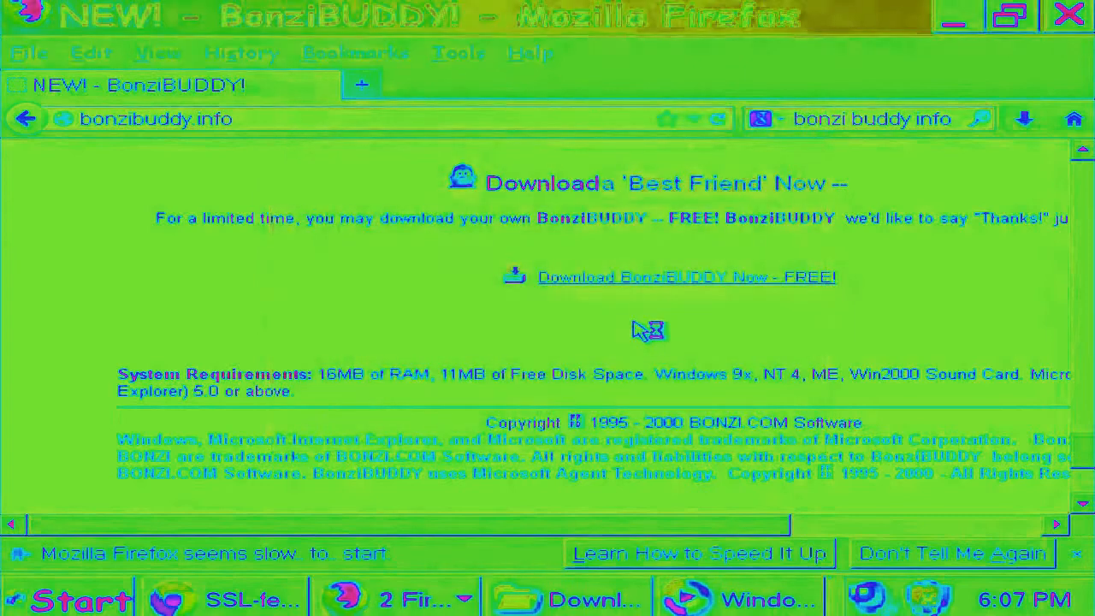
Advance past the welcome page so BonziBuddy432 installs and reaches the completion page.
{"action": "left_click", "coordinate": [686, 277]}
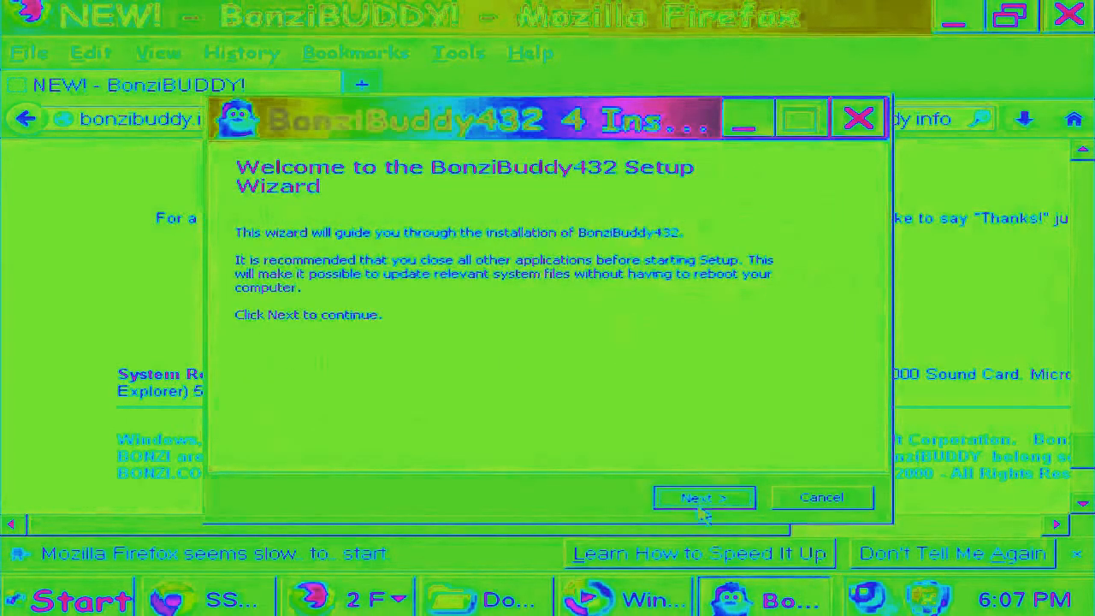
{"action": "left_click", "coordinate": [705, 496]}
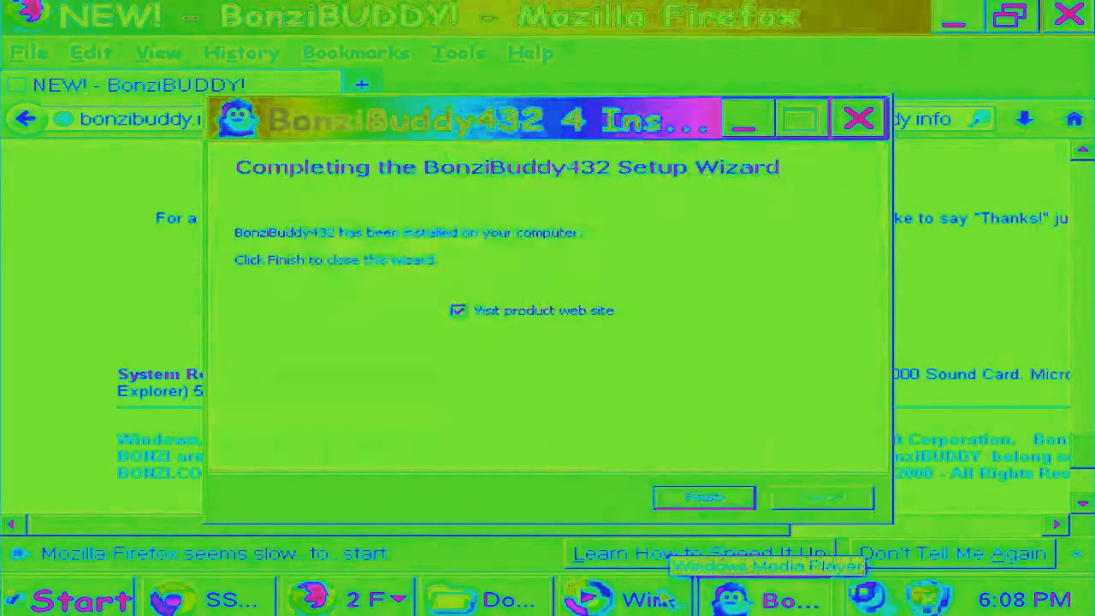